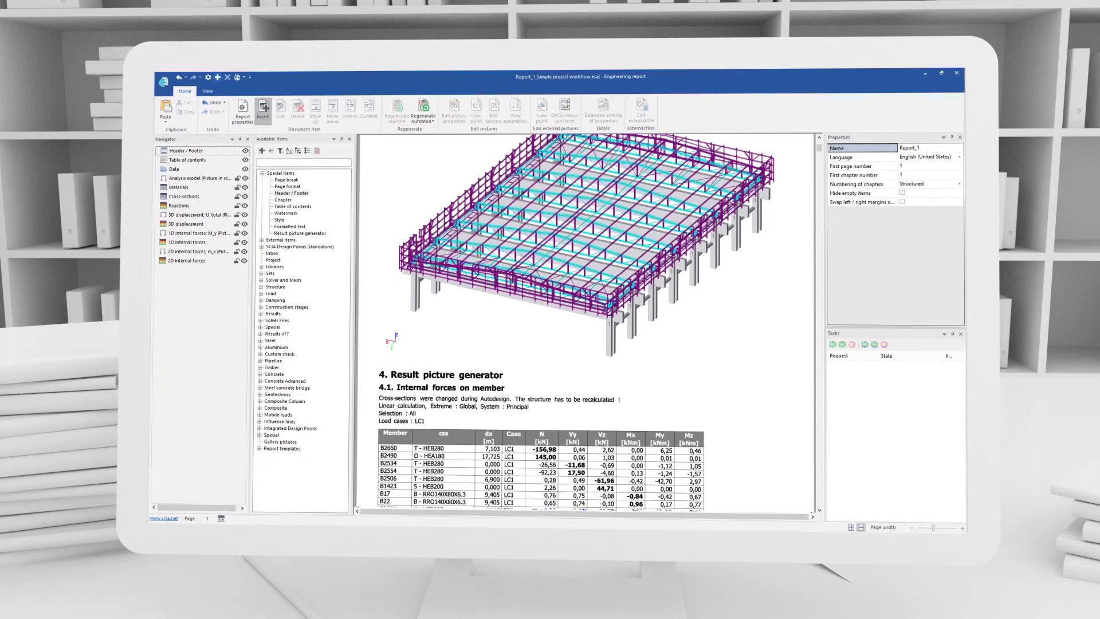
scroll("down", 3)
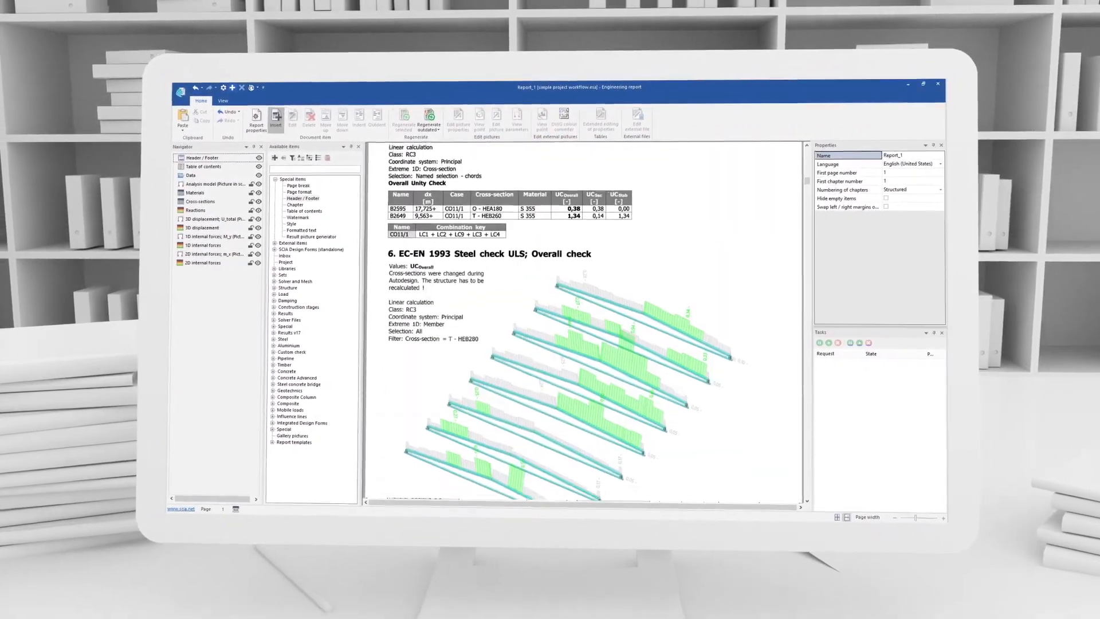
scroll("down", 3)
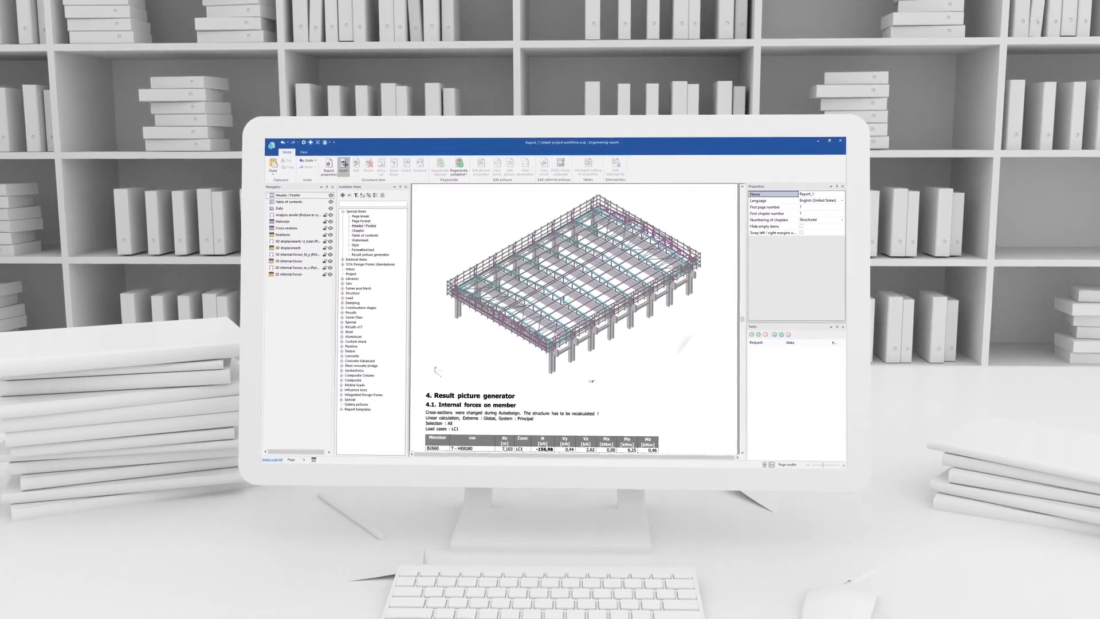
left_click(458, 168)
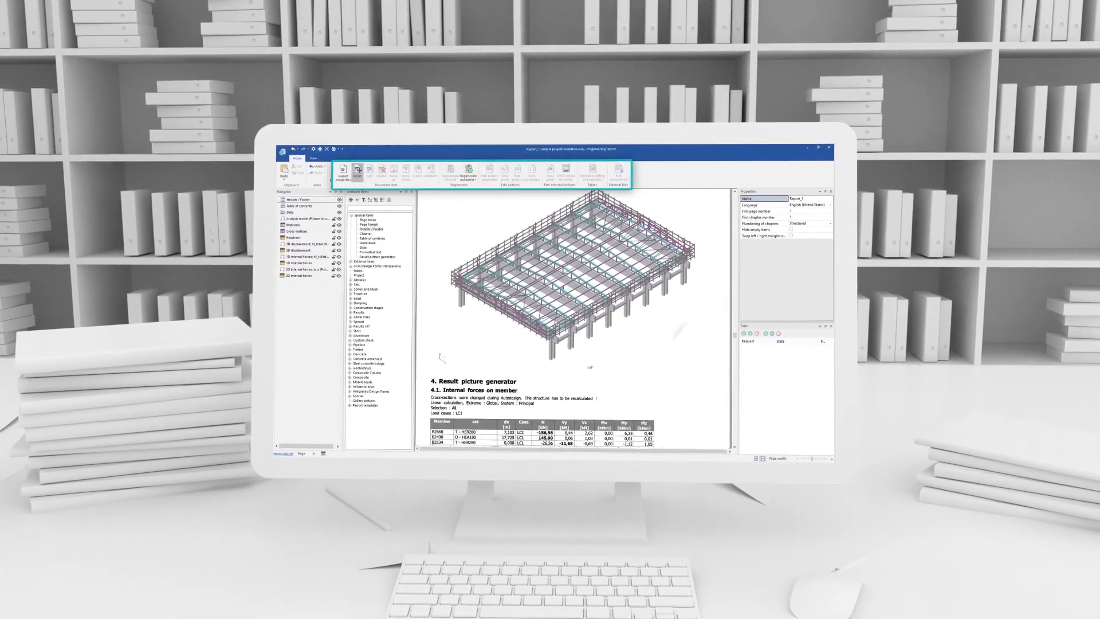